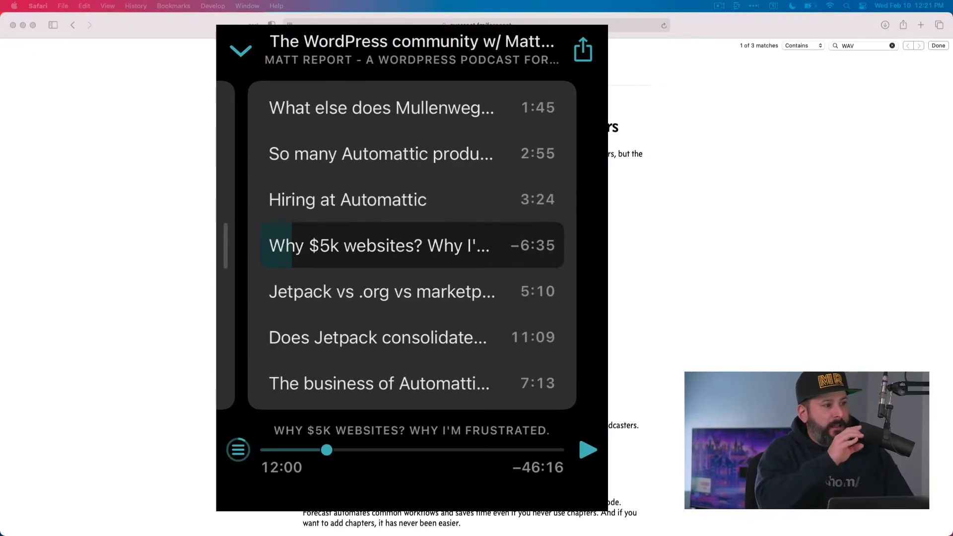
# Collapse Overcast's now-playing episode view to reveal the Forecast page
pyautogui.click(241, 51)
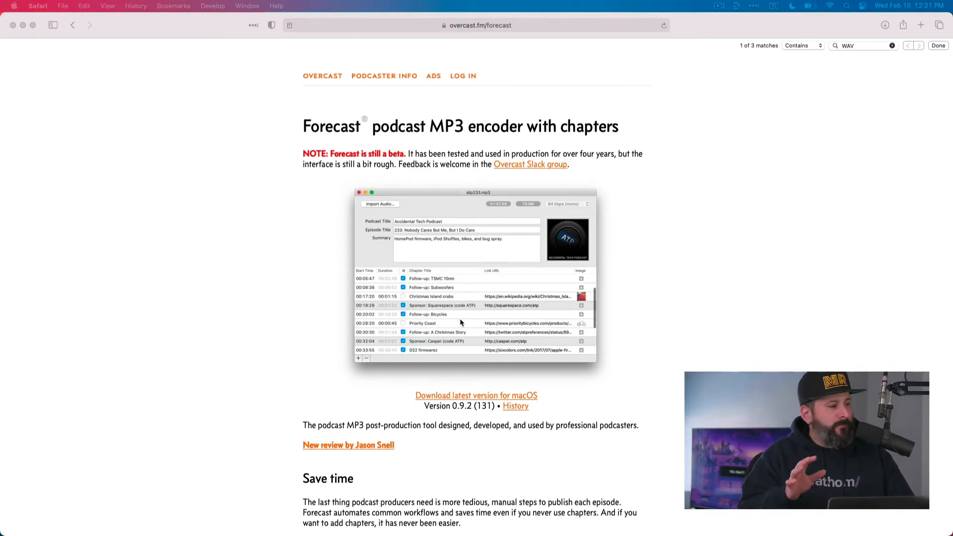
pyautogui.scroll(-3)
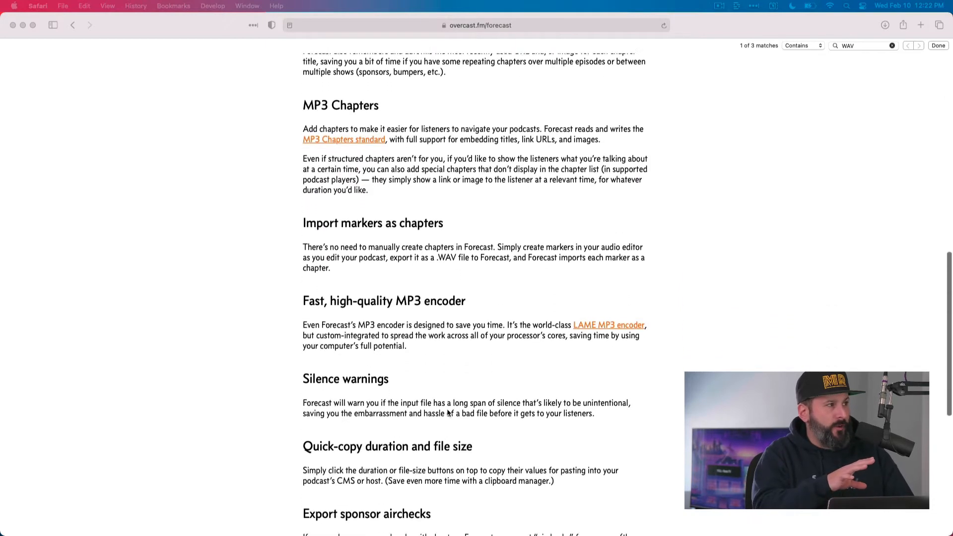
pyautogui.scroll(-3)
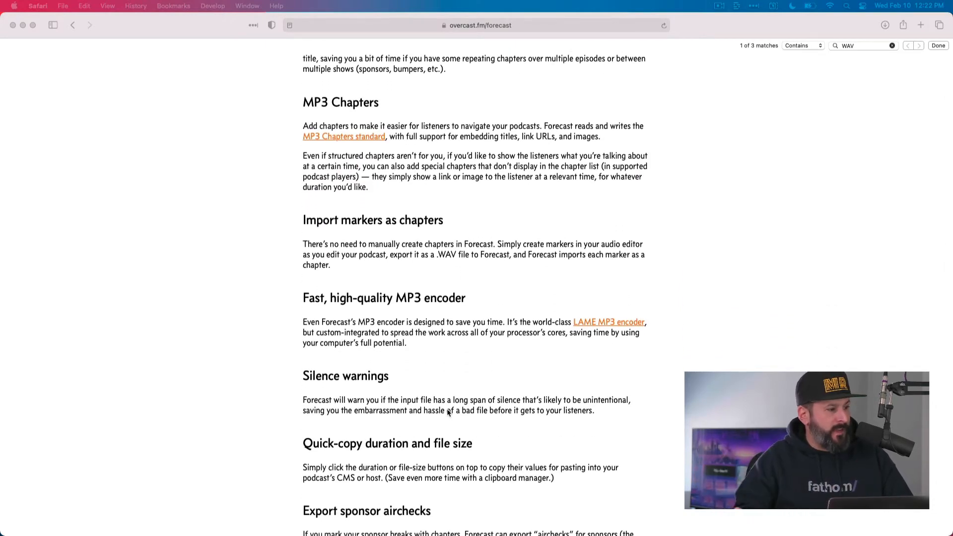
pyautogui.scroll(-3)
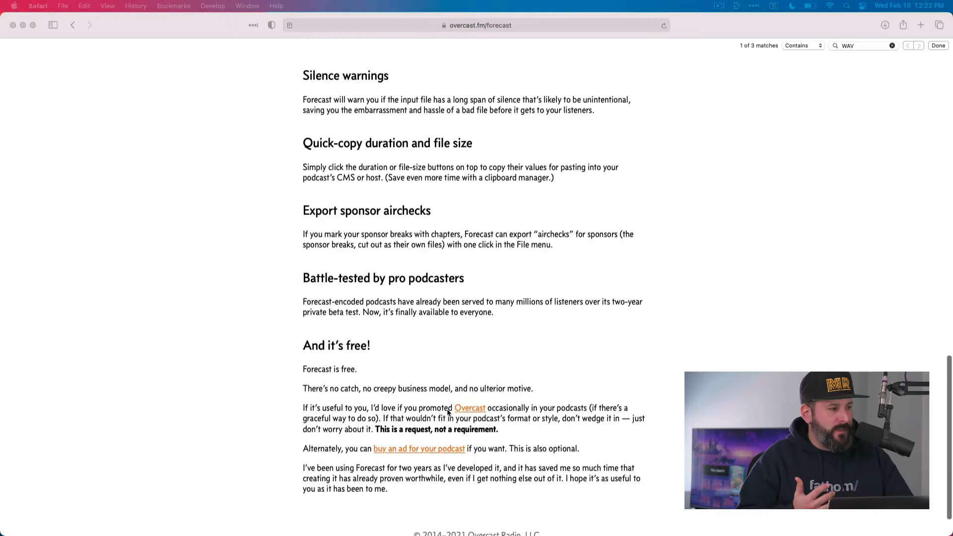
pyautogui.scroll(-3)
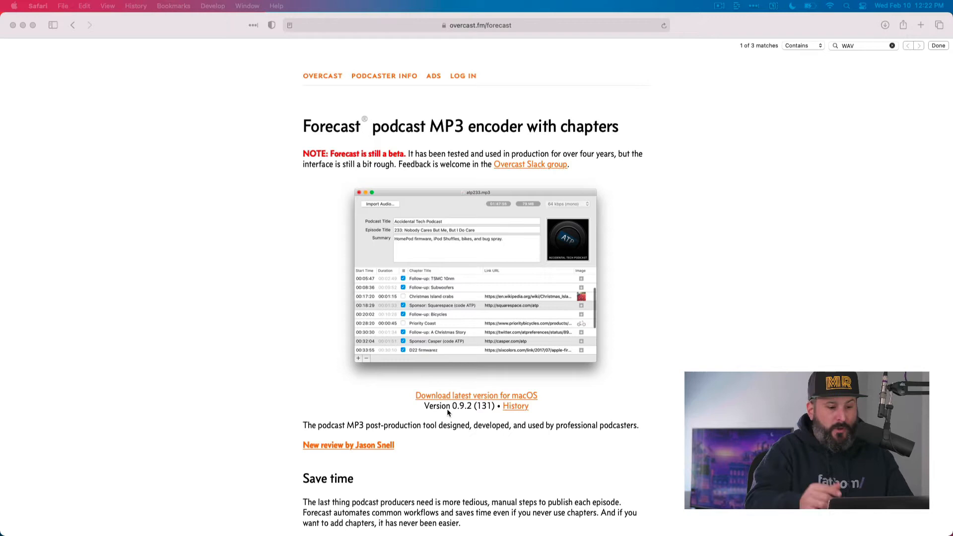
pyautogui.write('The Matt Report')
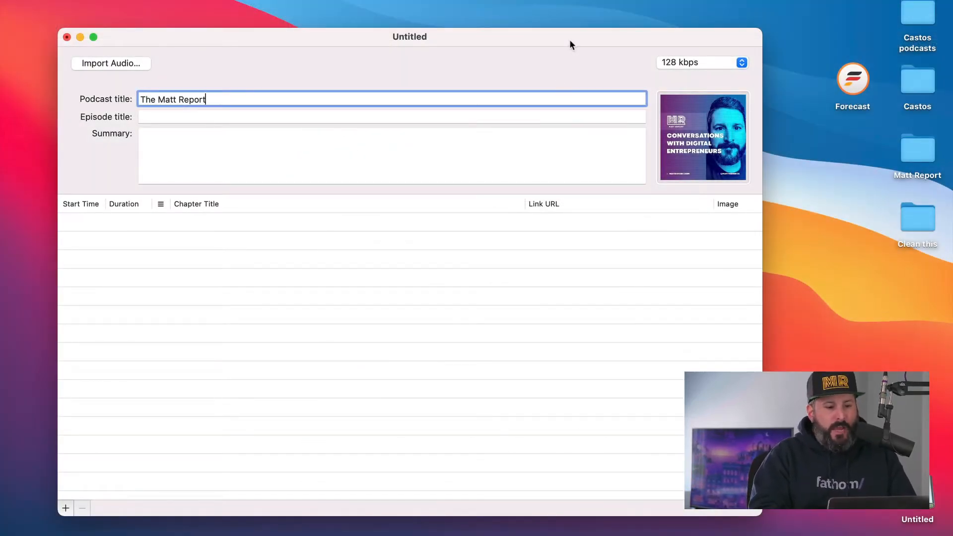
# Start an audio import in Forecast to show the Matt Mullenweg WAV files
pyautogui.click(111, 63)
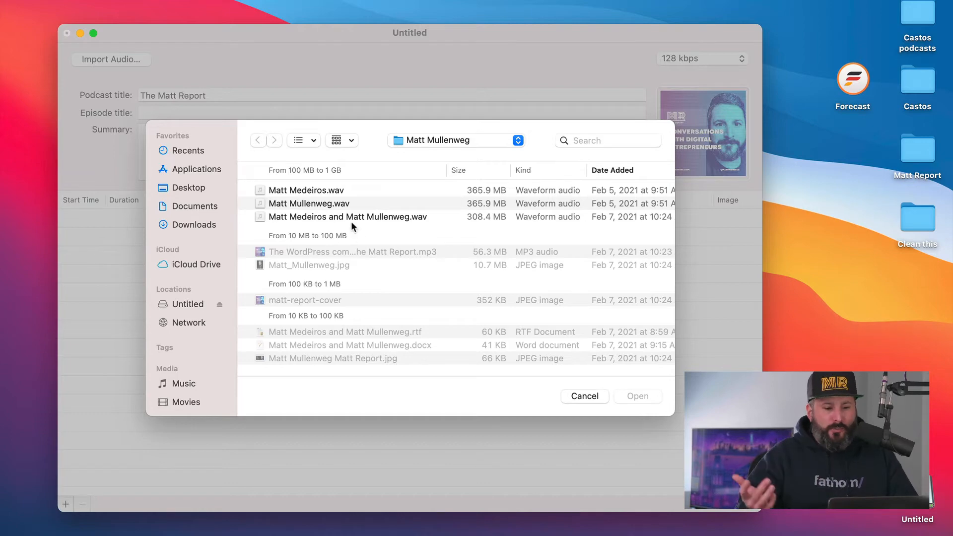
# Import Matt Medeiros.wav and accept the long-silence warnings
pyautogui.click(306, 190)
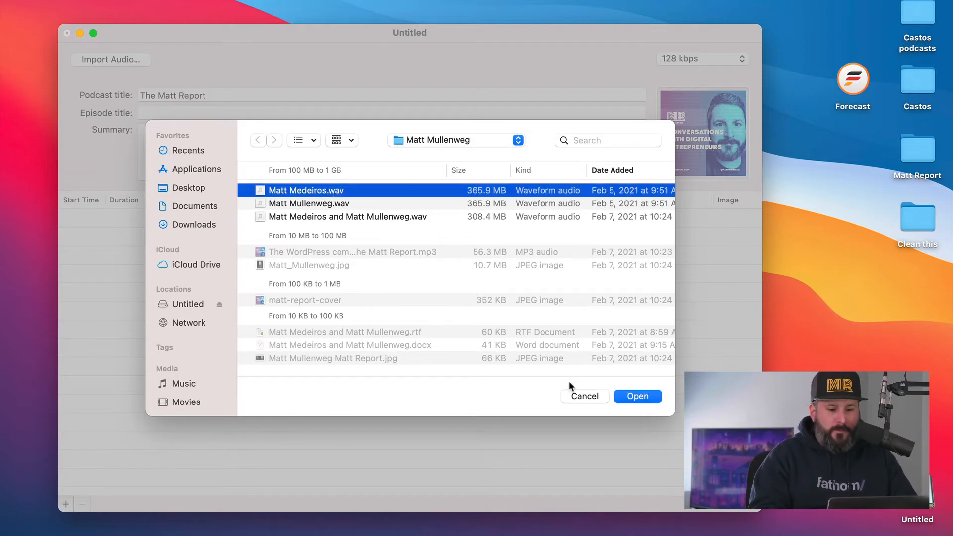
pyautogui.click(637, 396)
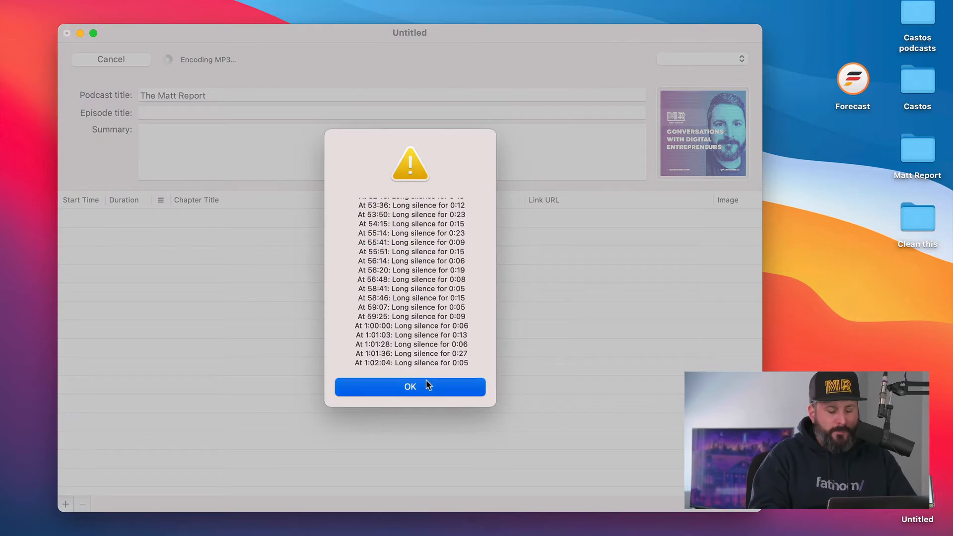
pyautogui.click(409, 387)
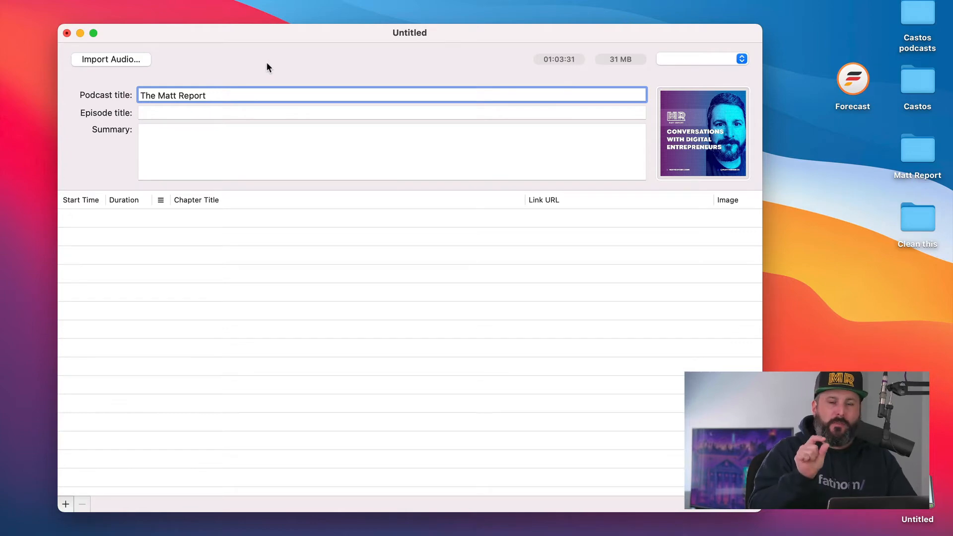
# Show Forecast's bitrate menu with speech and music options
pyautogui.click(206, 95)
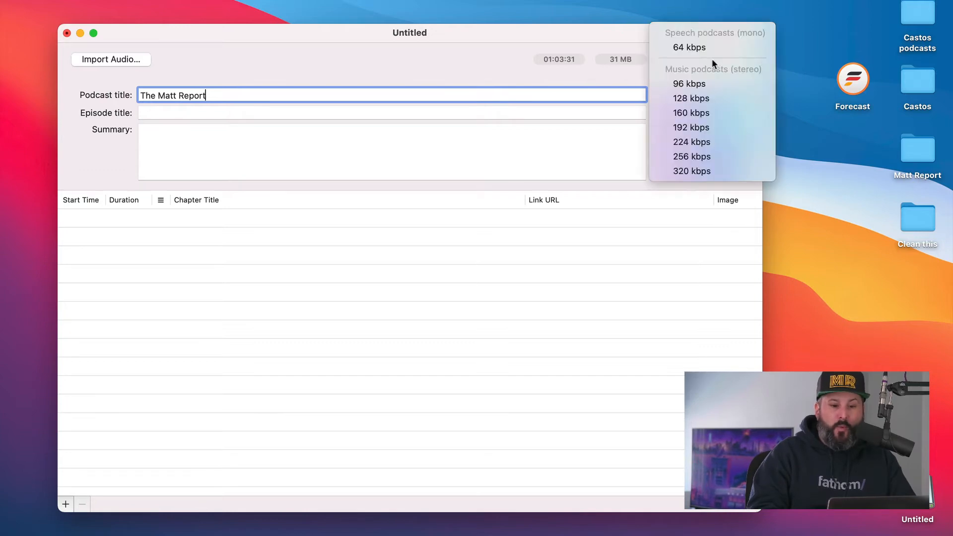
pyautogui.moveTo(691, 97)
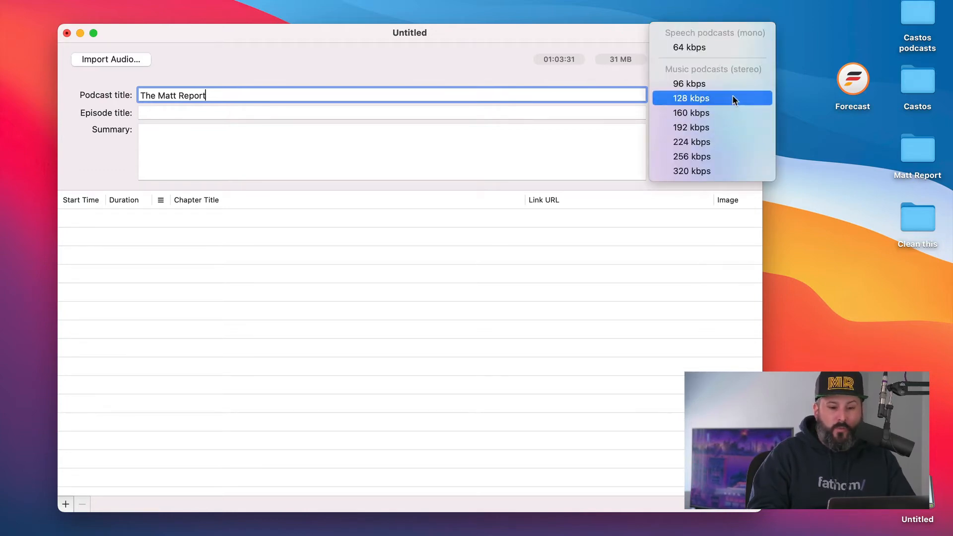
pyautogui.moveTo(729, 112)
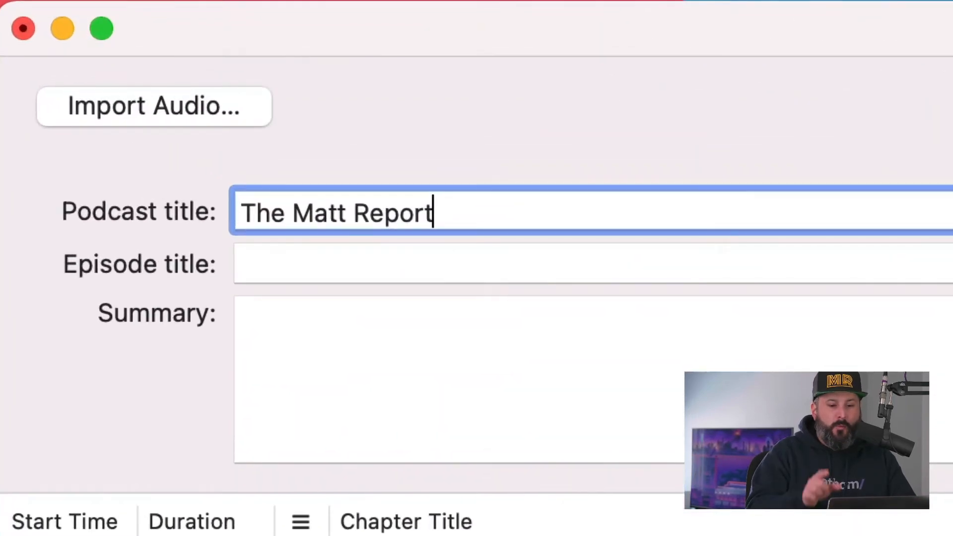
# Encode at 128 kbps and copy the 62 MB estimated file size
pyautogui.click(154, 105)
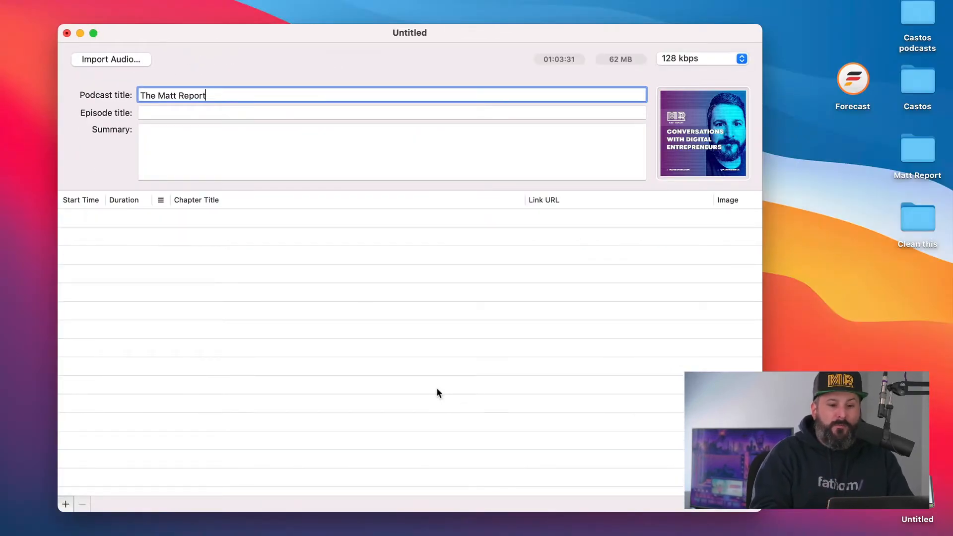
pyautogui.moveTo(649, 70)
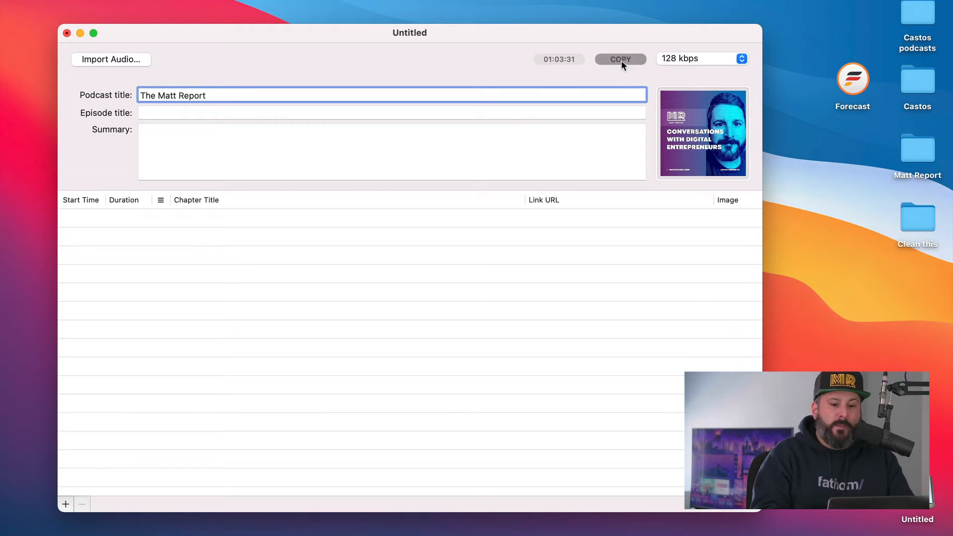
pyautogui.click(620, 58)
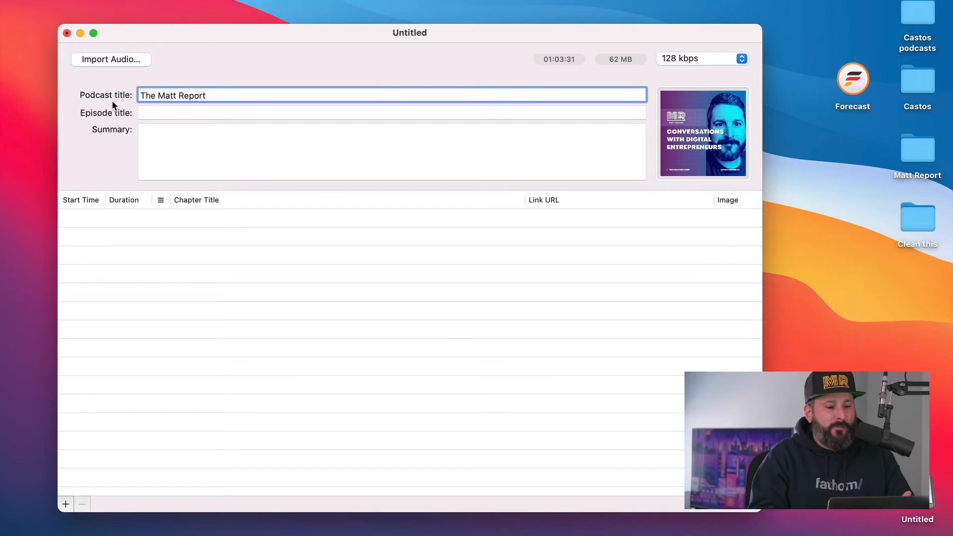
# Title the episode 'Interview with Matt Mullenweg' with summary 'This is a summary of the show.'
pyautogui.click(392, 112)
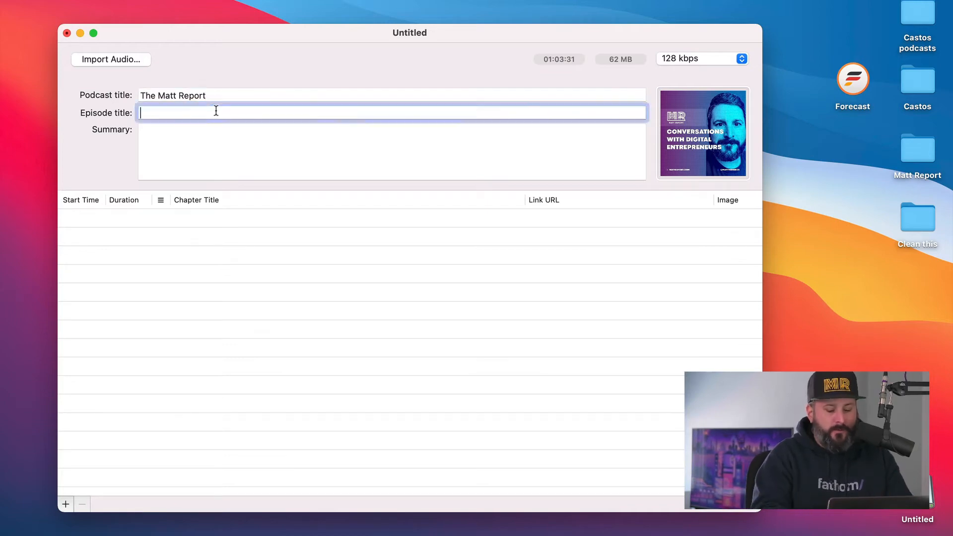
pyautogui.write('Interview with Matt Mullenweg')
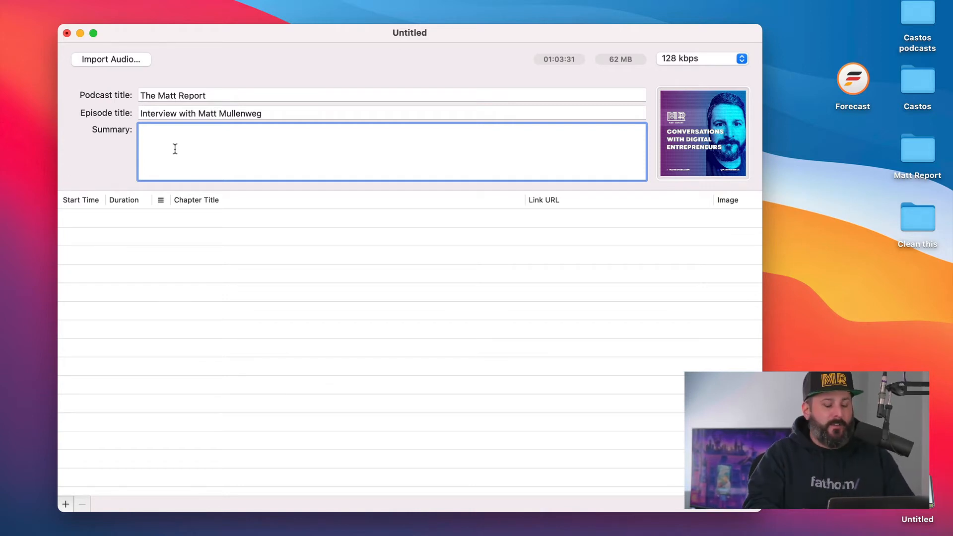
pyautogui.write('This is a')
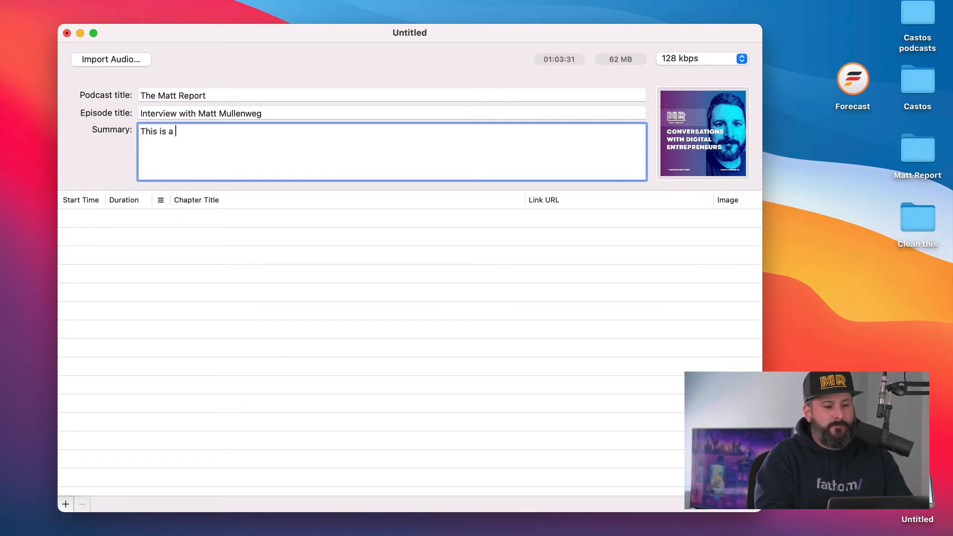
pyautogui.write('summary of the show')
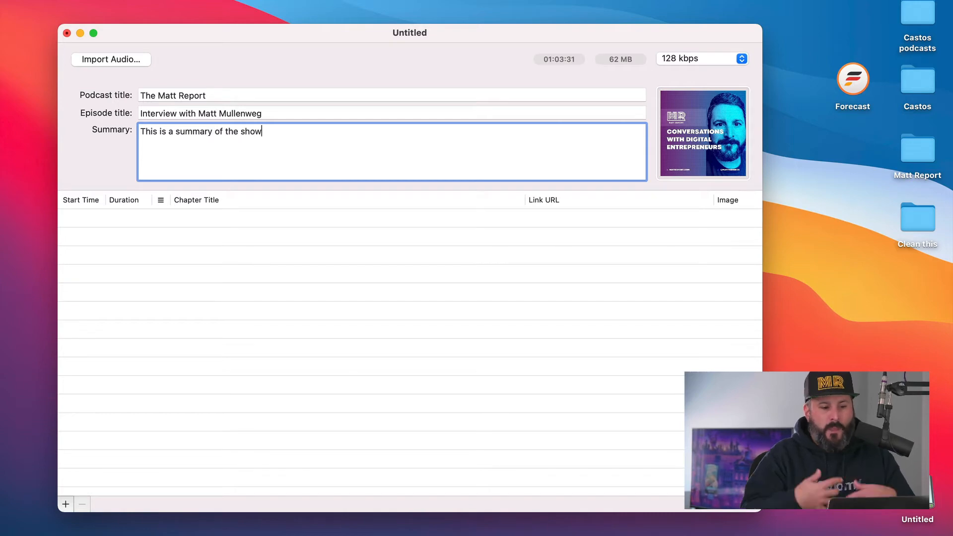
pyautogui.write('.')
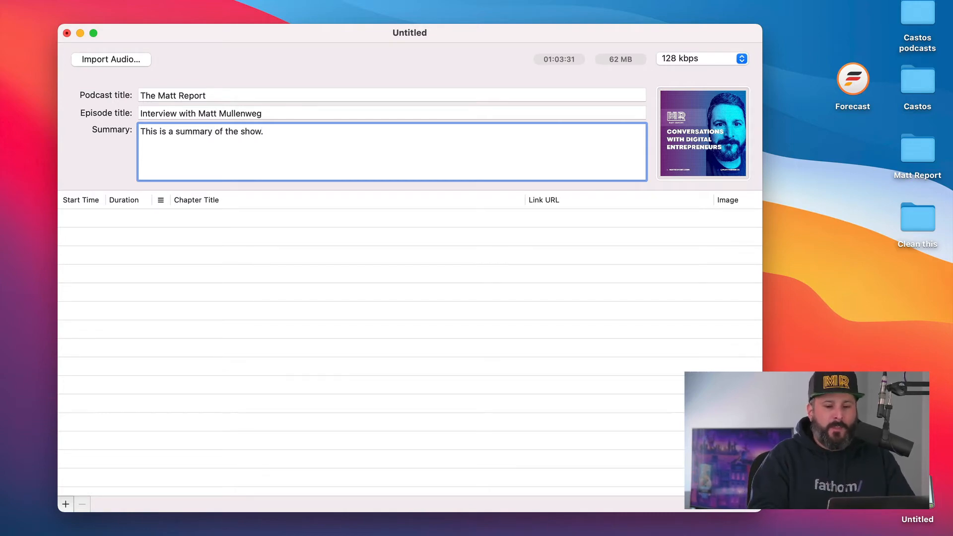
pyautogui.click(702, 134)
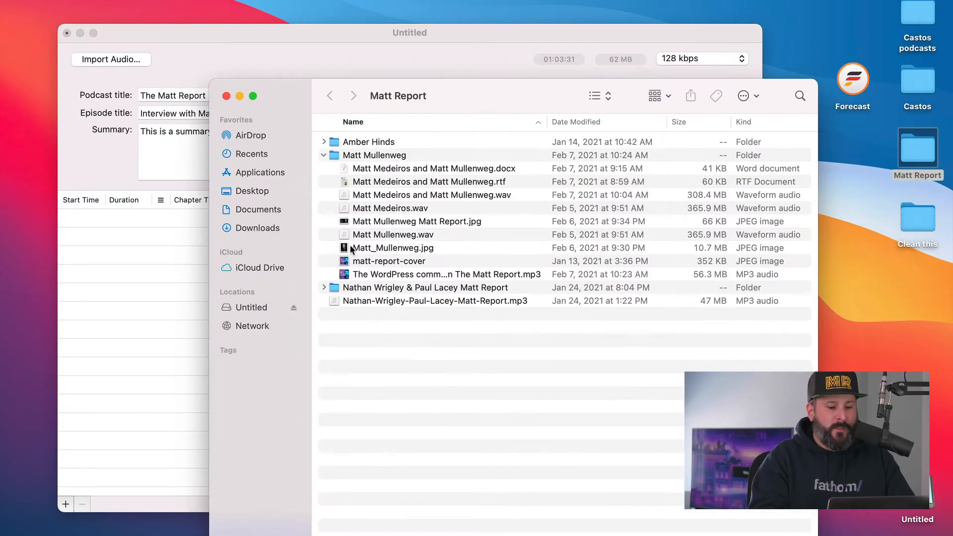
# Get Info on the WordPress community MP3 and scroll through its metadata and cover art
pyautogui.click(447, 274)
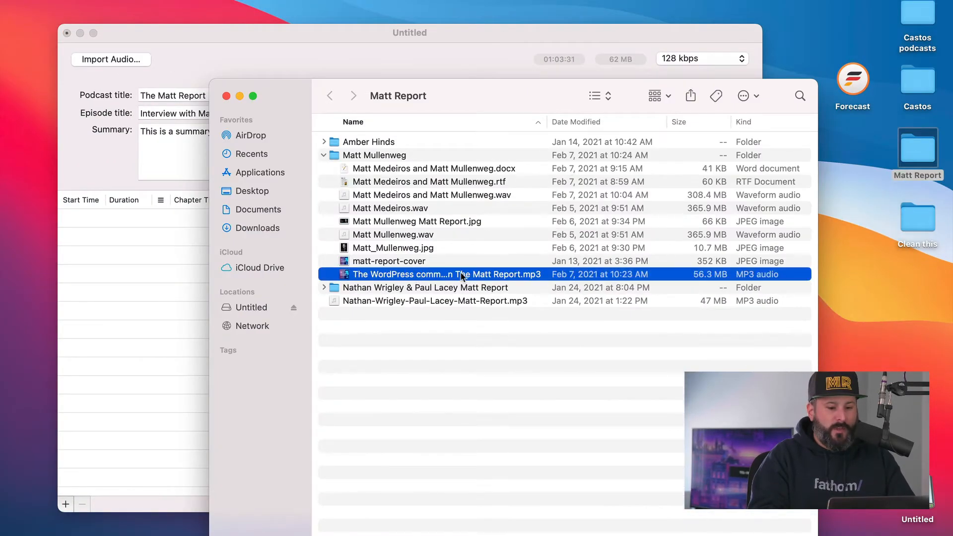
pyautogui.rightClick(447, 274)
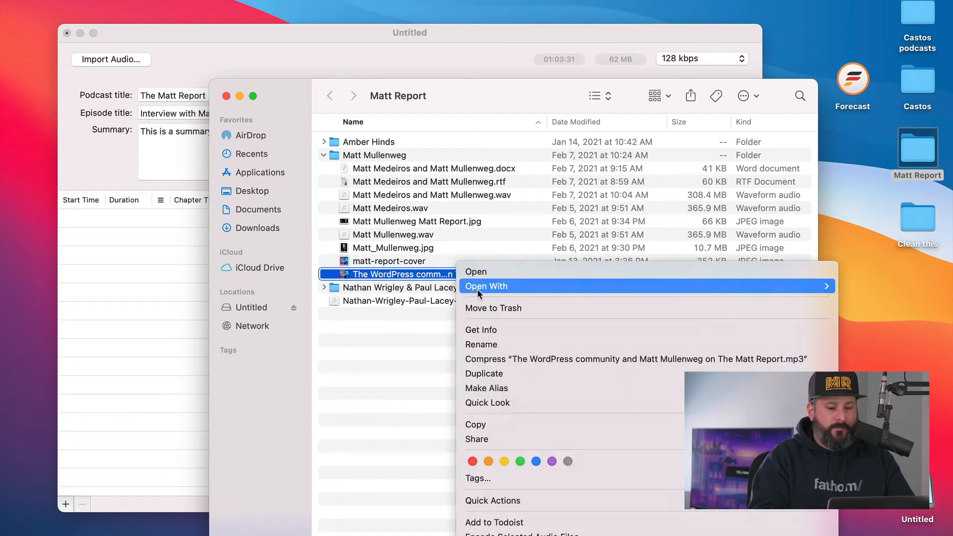
pyautogui.moveTo(482, 330)
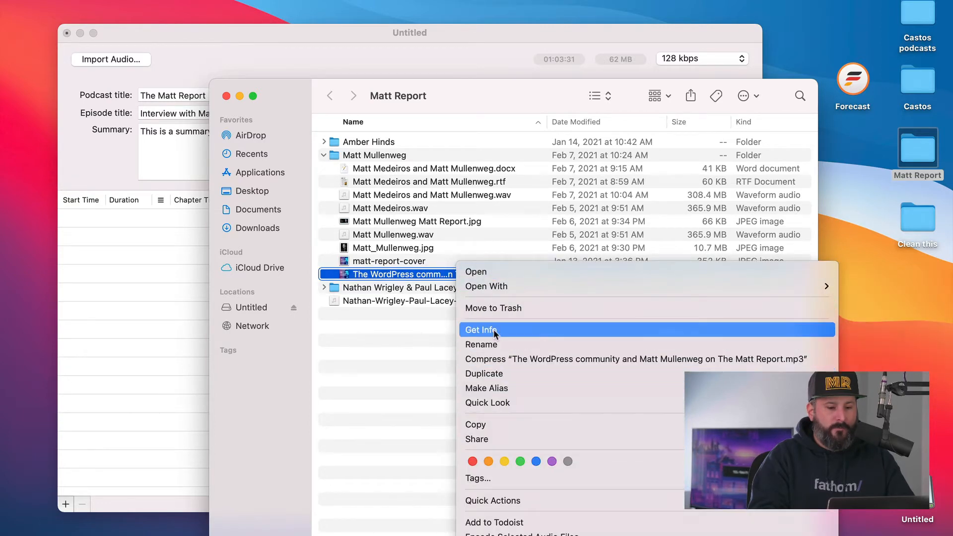
pyautogui.click(481, 329)
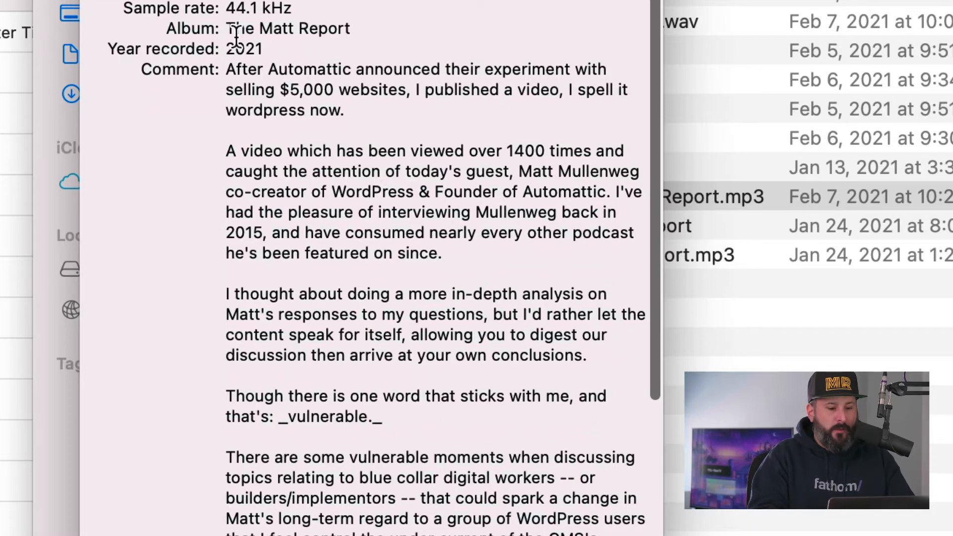
pyautogui.scroll(-3)
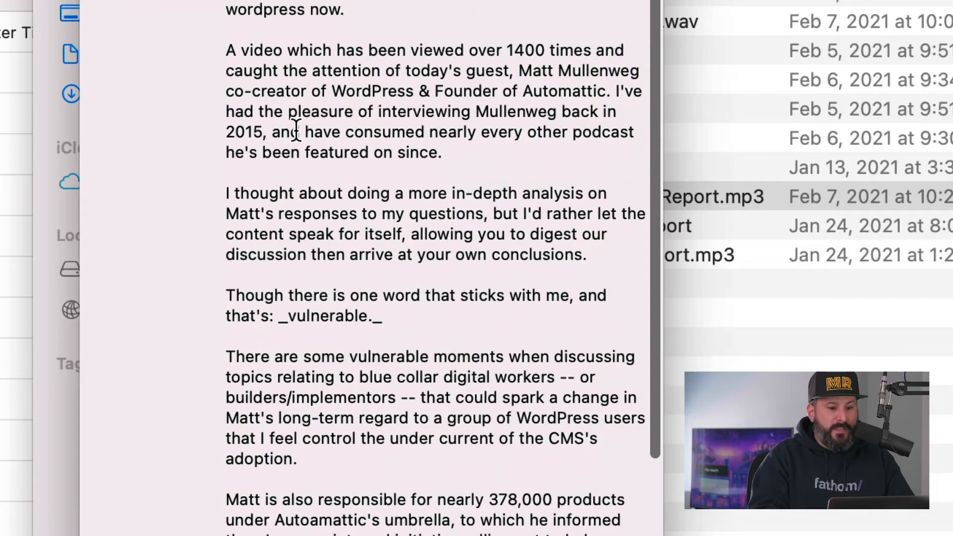
pyautogui.scroll(-3)
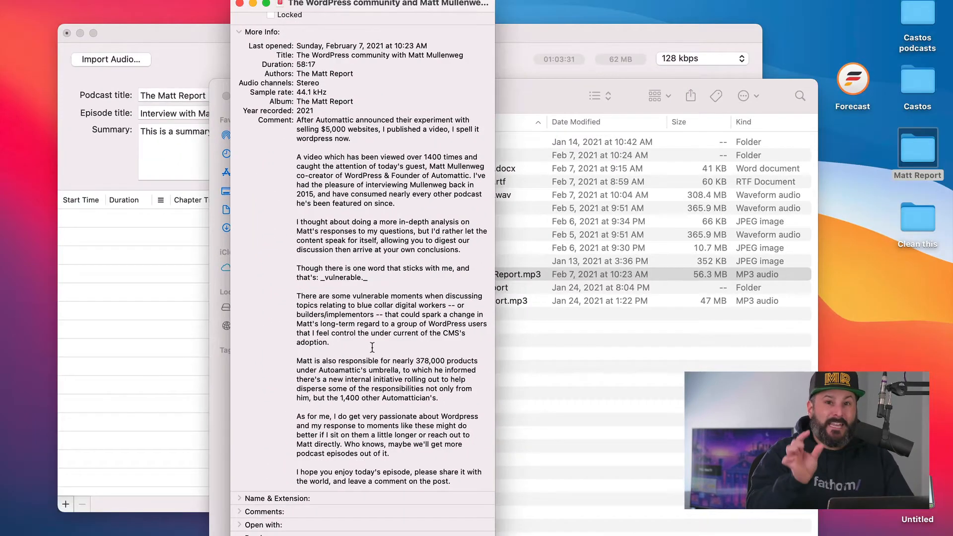
pyautogui.scroll(-3)
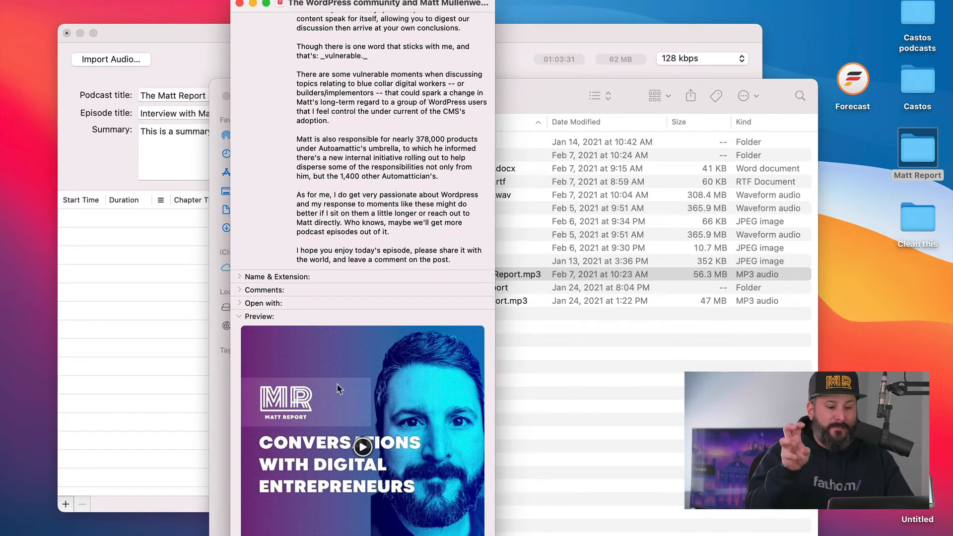
pyautogui.moveTo(348, 397)
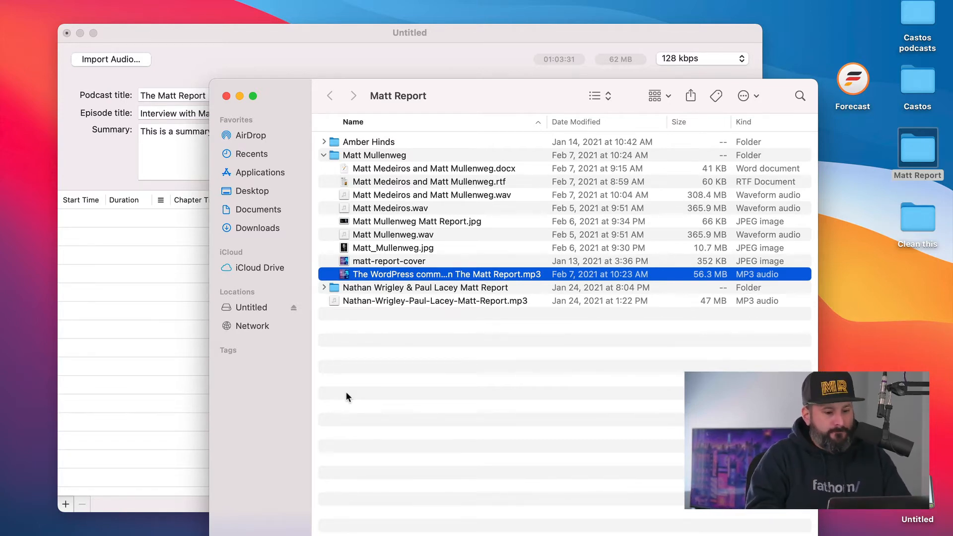
pyautogui.moveTo(145, 301)
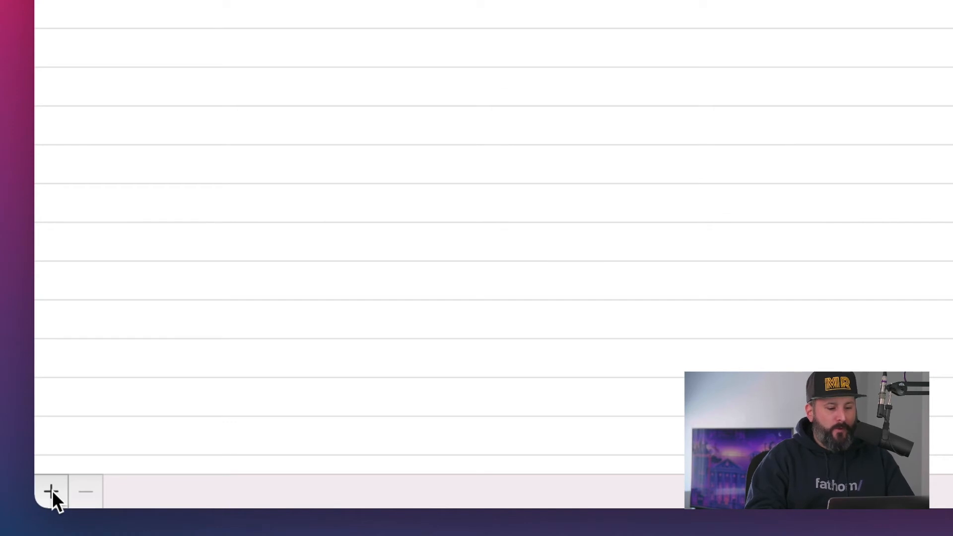
# Add a chapter at 00:00:00 named 'Introductions'
pyautogui.click(51, 491)
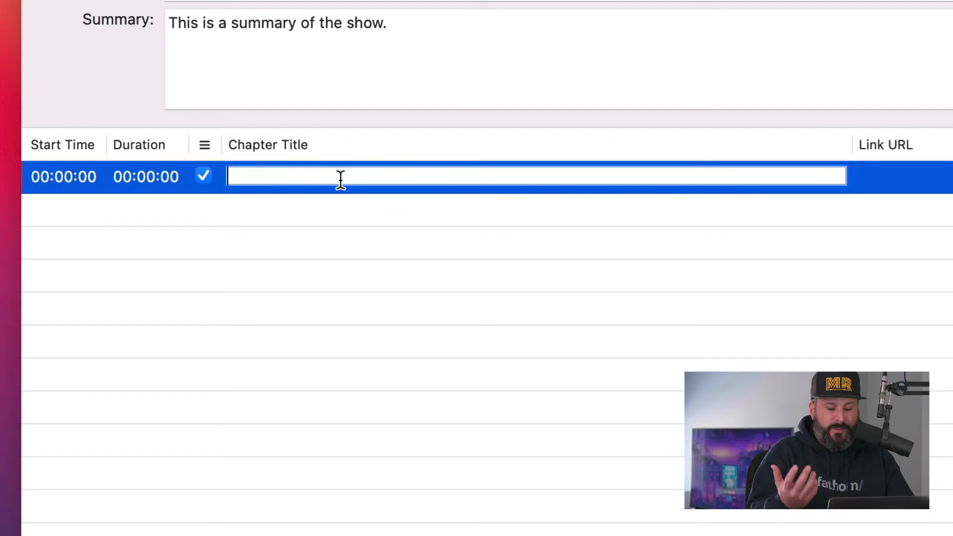
pyautogui.write('Introdu')
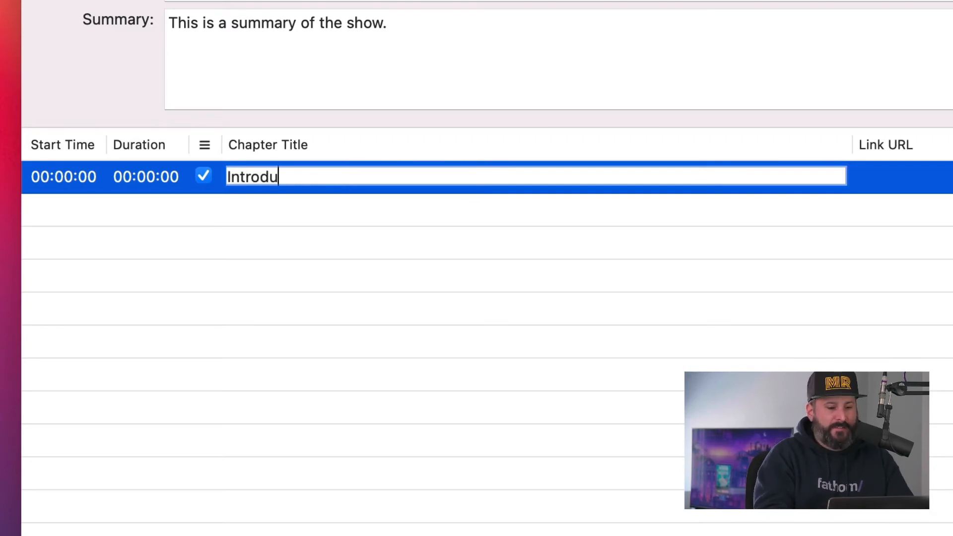
pyautogui.write('ctions')
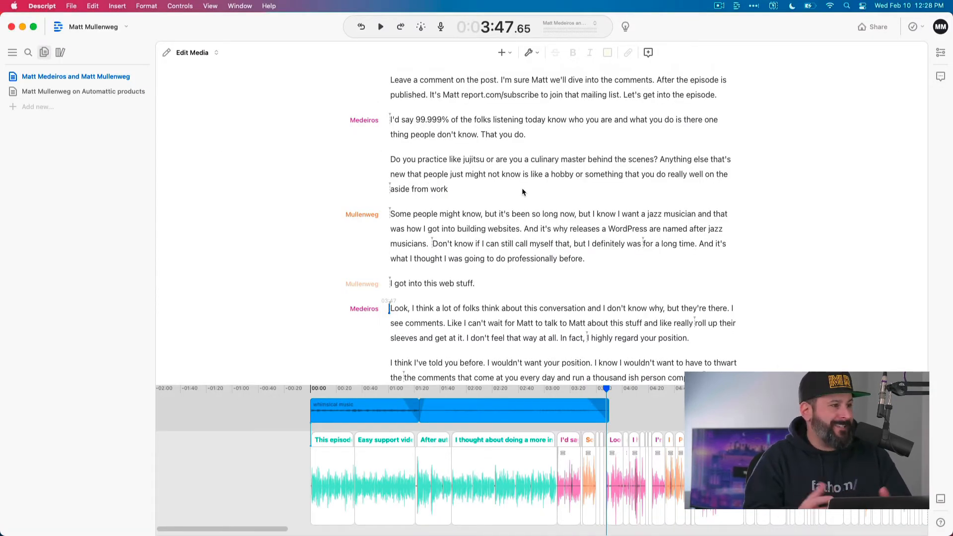
# Scroll the Descript transcript to find where the next topic starts
pyautogui.scroll(-3)
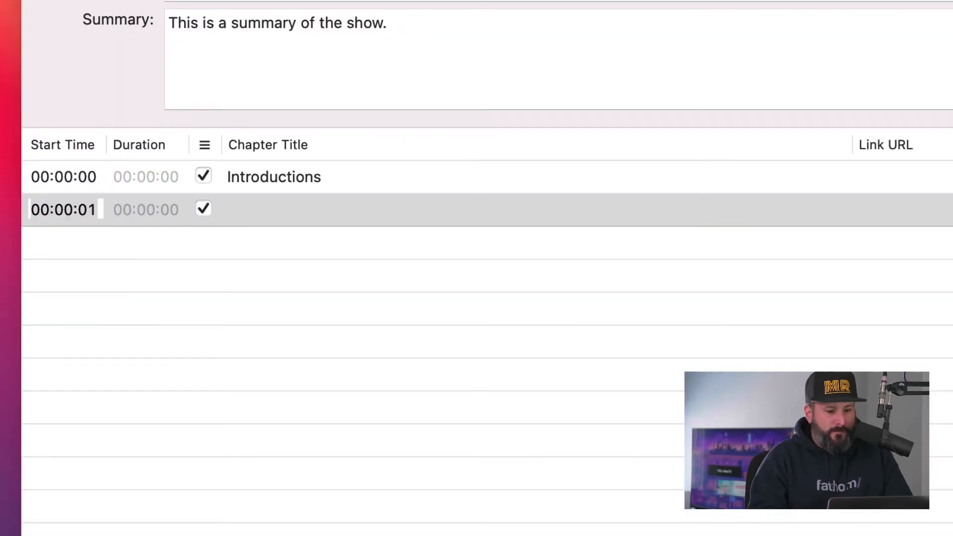
# Set the second chapter's start to 00:04:55 and title it 'Simplenote app investment'
pyautogui.click(63, 209)
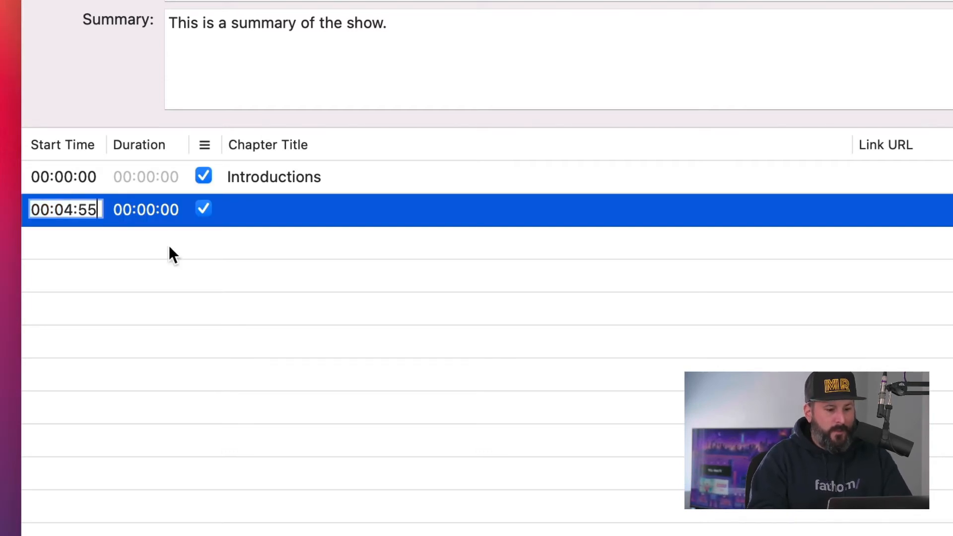
pyautogui.click(535, 209)
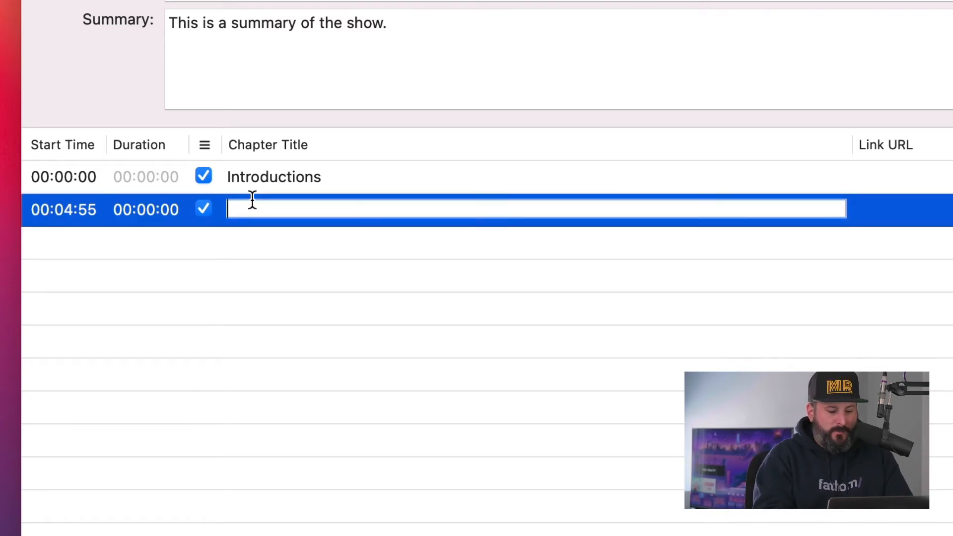
pyautogui.write('Simplenote app inv')
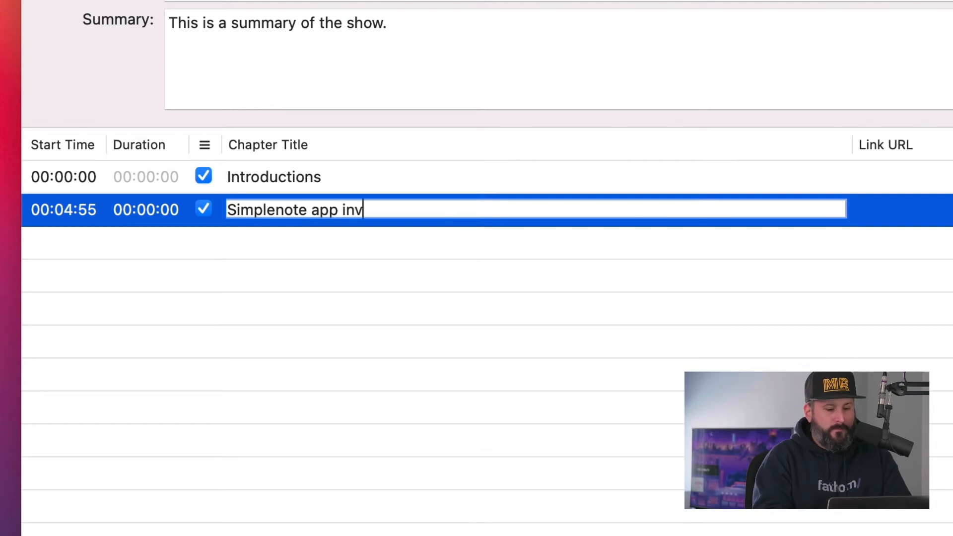
pyautogui.write('estment')
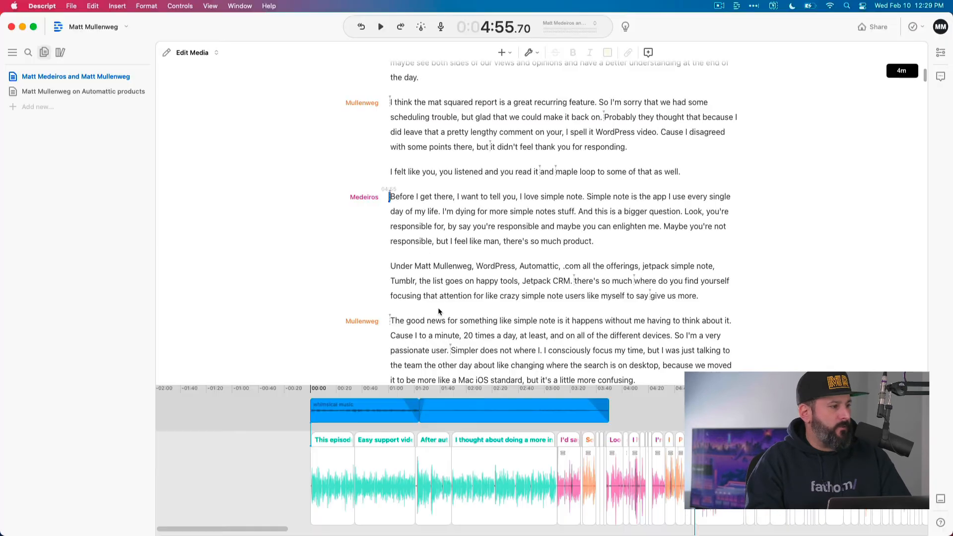
# Scroll the Descript transcript down to locate where the third topic begins
pyautogui.scroll(-3)
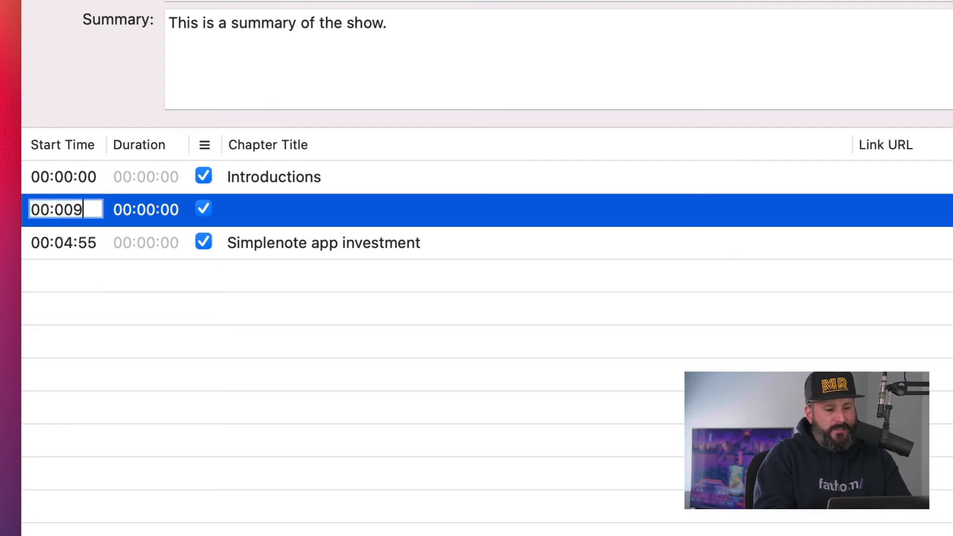
# Fix the third chapter's start time to 00:09:11 and title it 'Question 2'
pyautogui.press('Backspace')
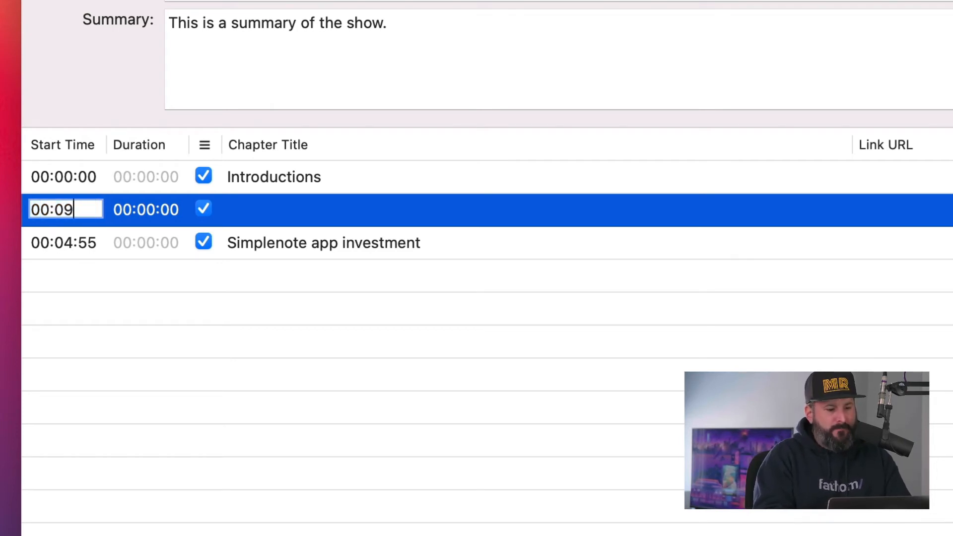
pyautogui.write(':11')
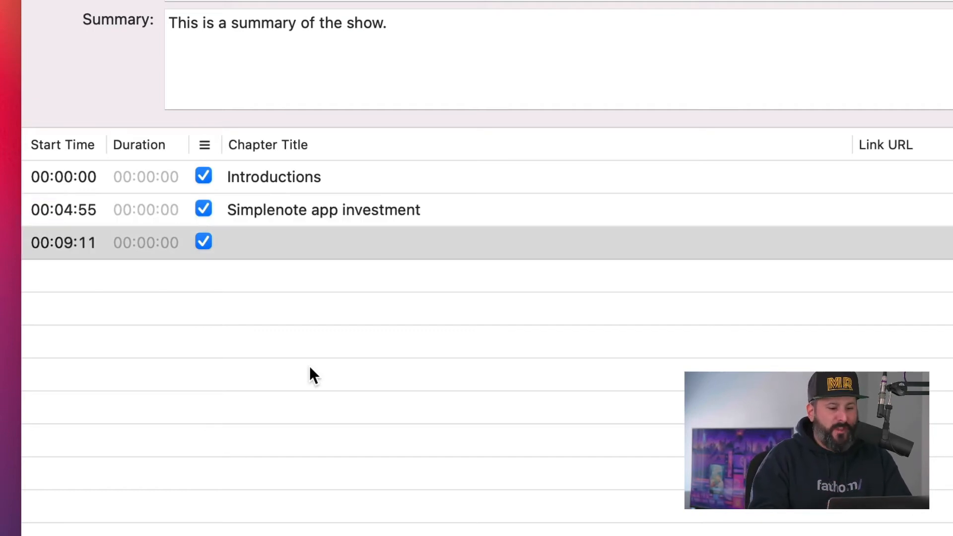
pyautogui.click(328, 242)
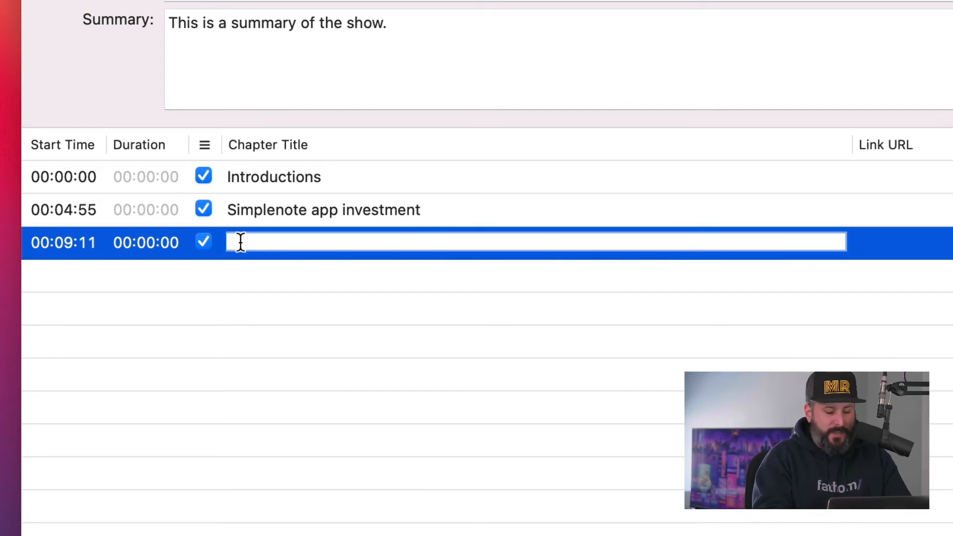
pyautogui.write('Question')
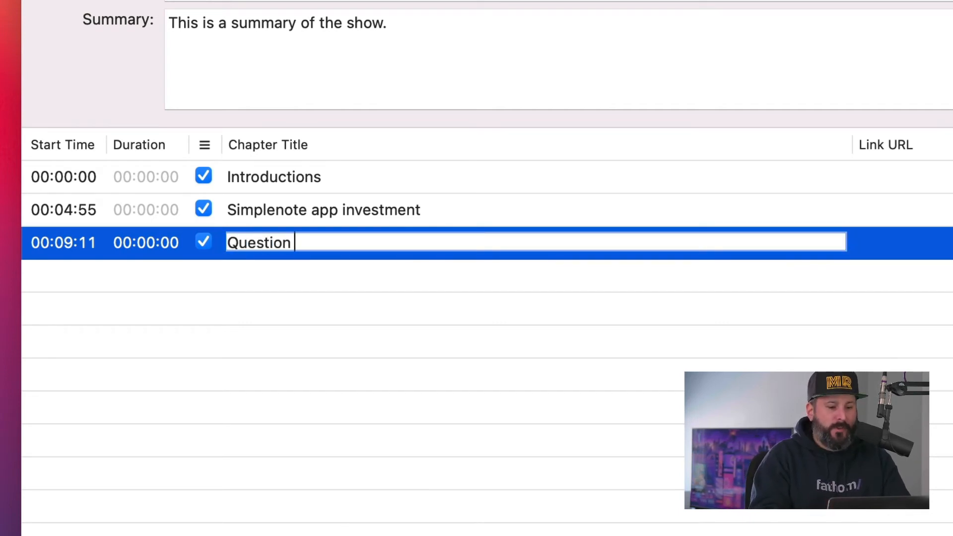
pyautogui.write('2')
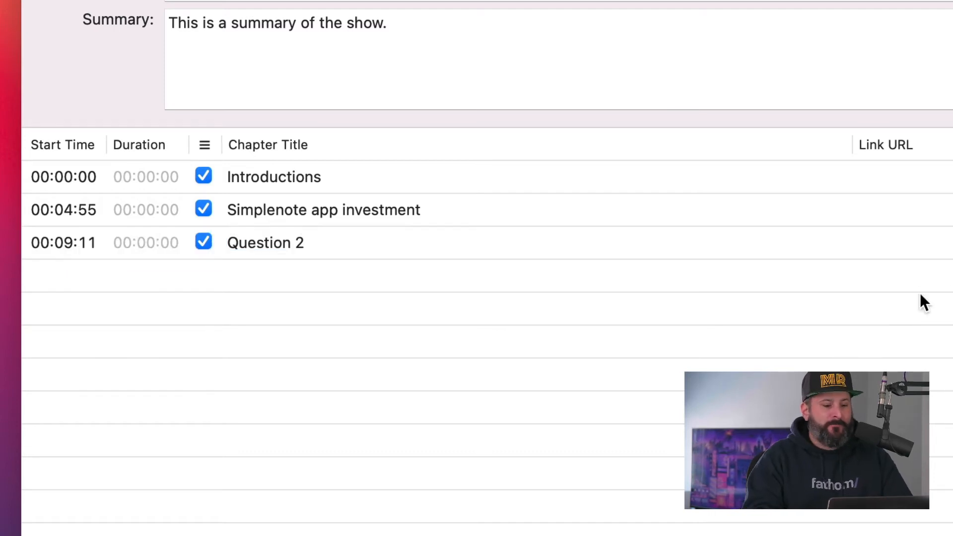
pyautogui.moveTo(712, 252)
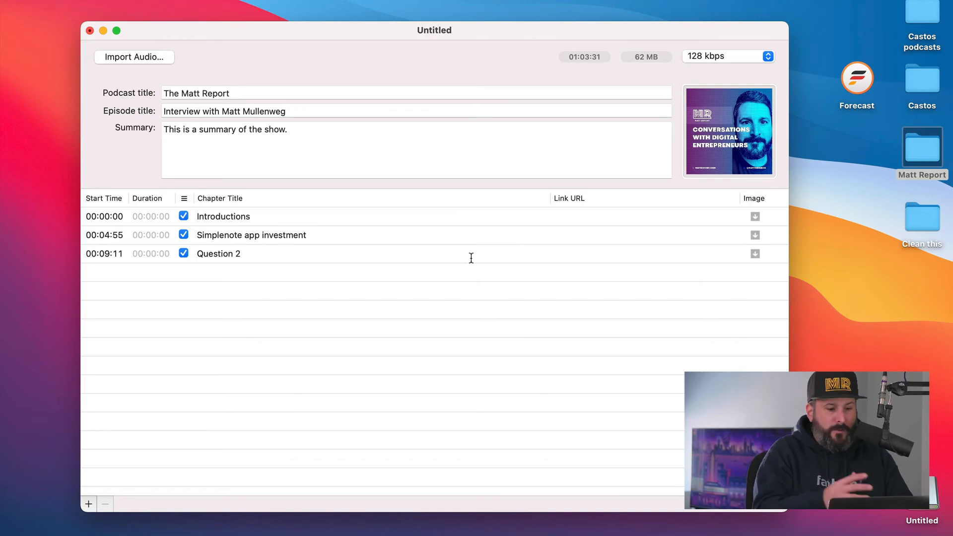
pyautogui.moveTo(369, 79)
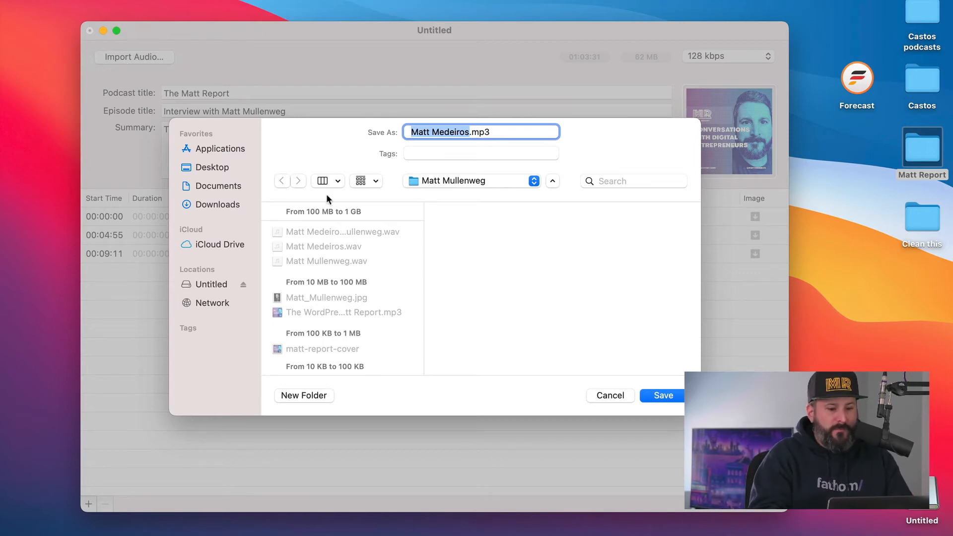
# Save the MP3 export as Matt Medeiros.mp3 on the Desktop and select it
pyautogui.click(662, 396)
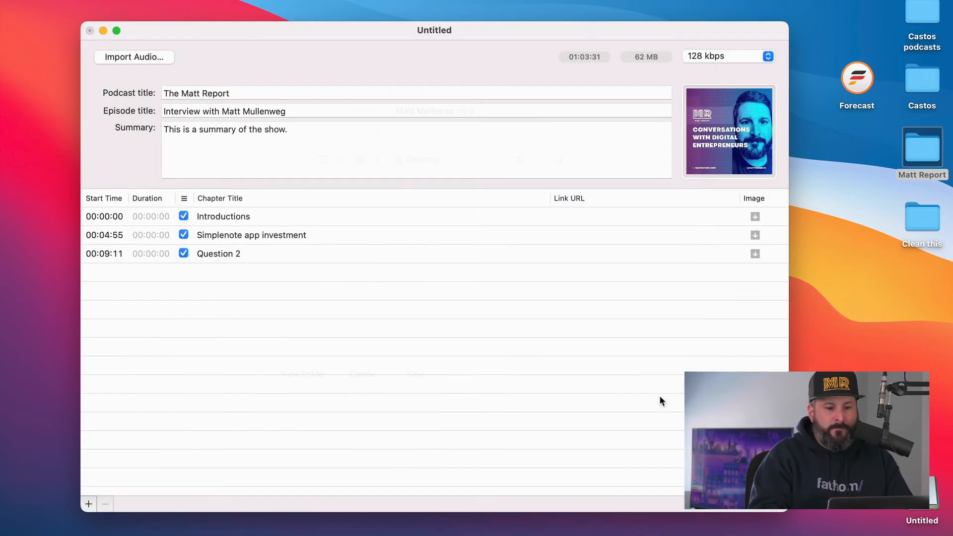
pyautogui.click(417, 374)
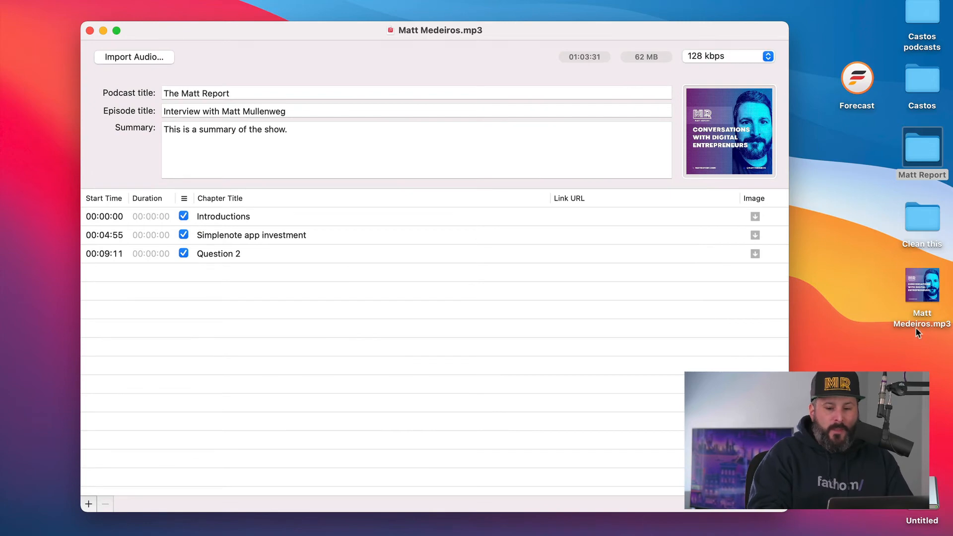
pyautogui.click(922, 284)
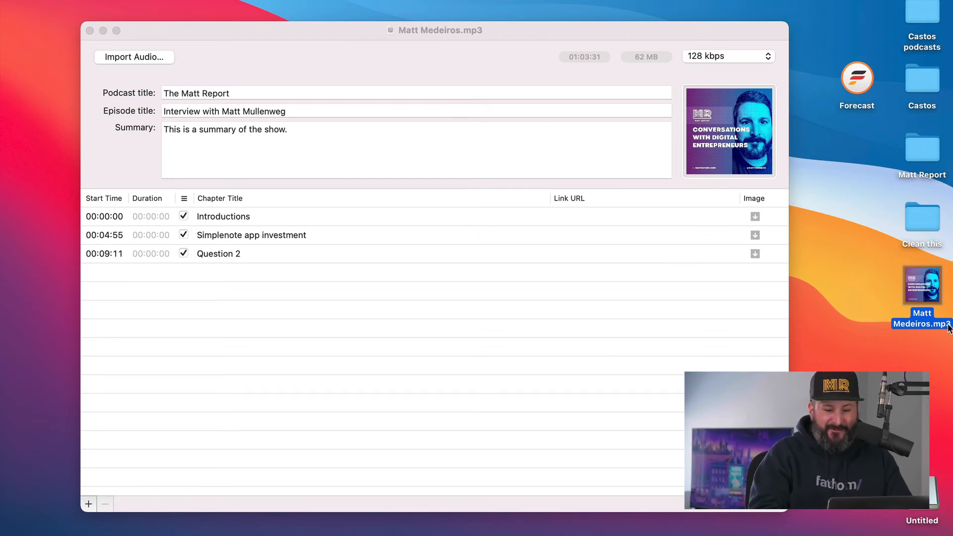
# Open Get Info for Matt Medeiros.mp3 on the desktop
pyautogui.rightClick(921, 285)
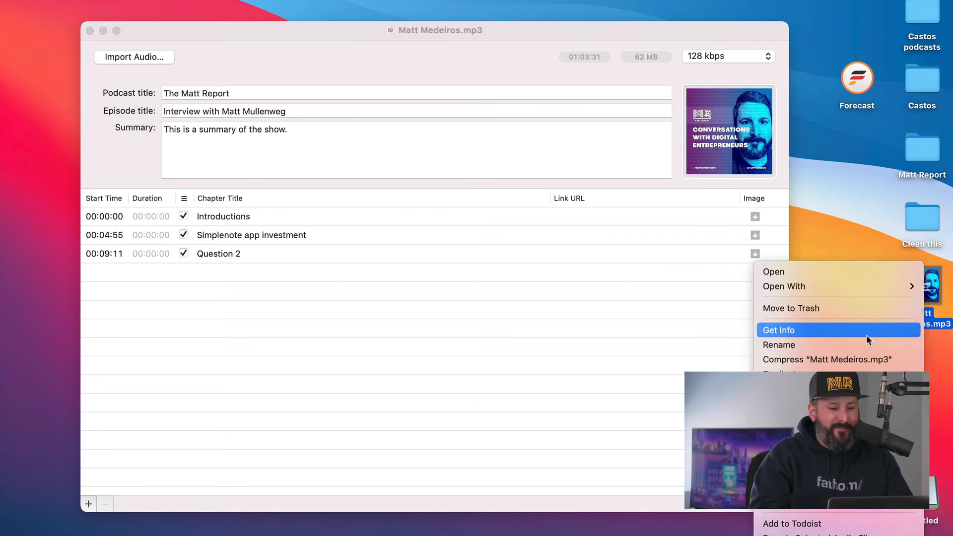
pyautogui.click(780, 329)
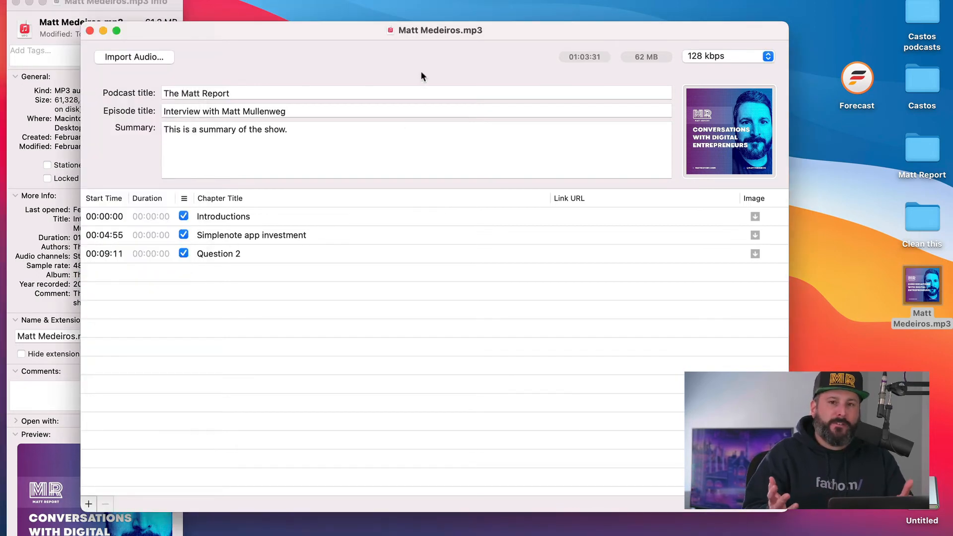
pyautogui.moveTo(321, 20)
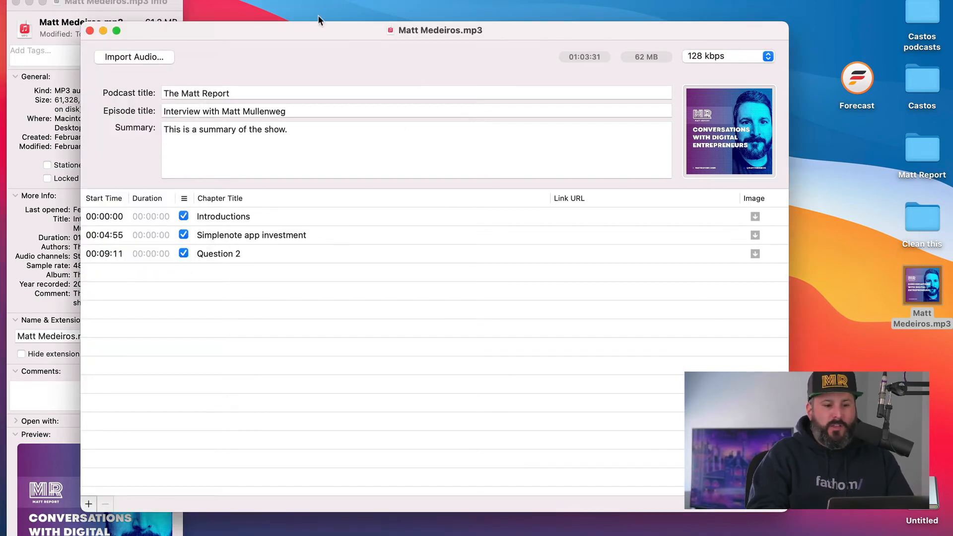